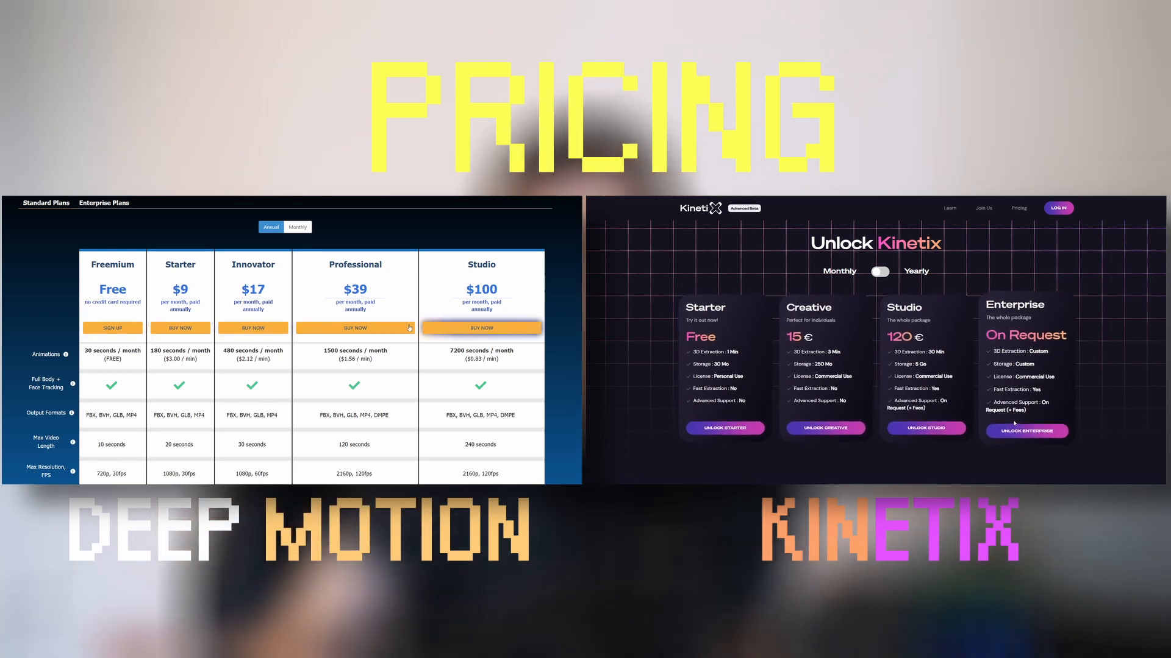
- Show Kinetix plans with yearly pricing and DeepMotion plans with monthly pricing
left_click(879, 272)
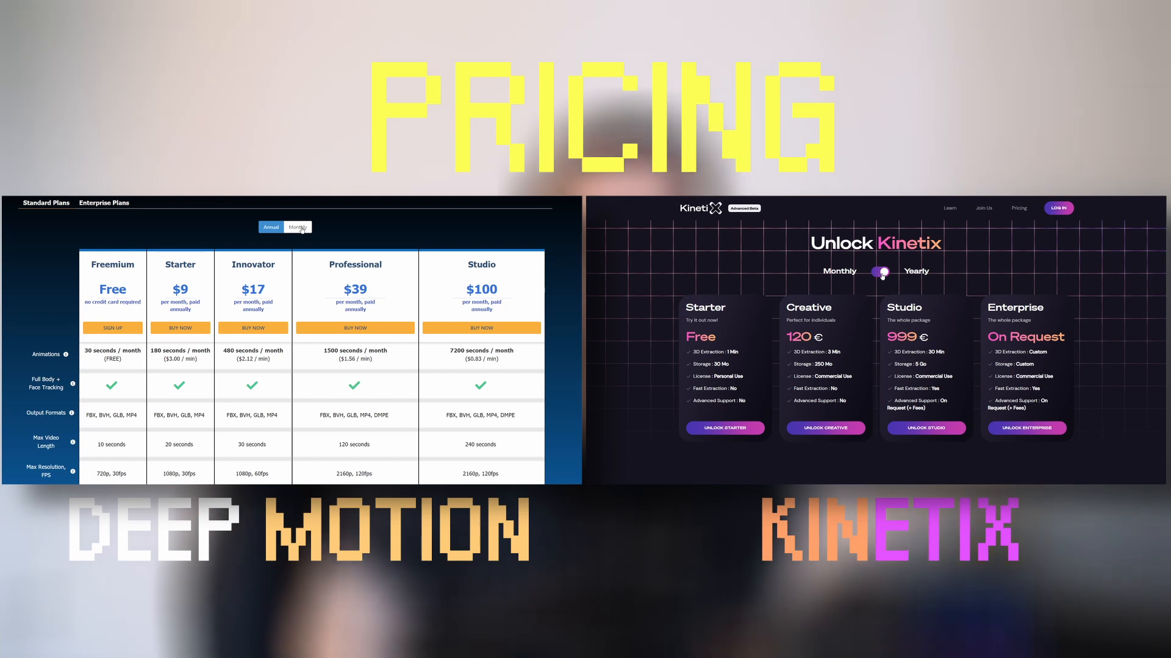
left_click(297, 227)
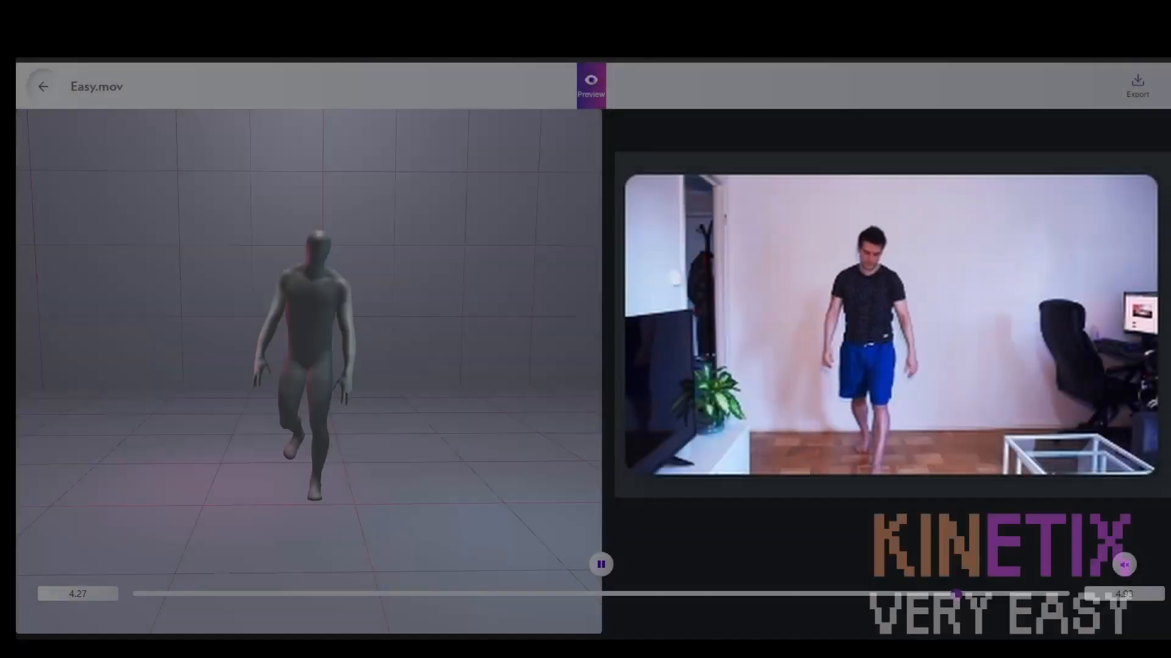
- Orbit around the walking Easy.mov avatar to compare its arm pose from several sides
left_click_drag(955, 595, 414, 595)
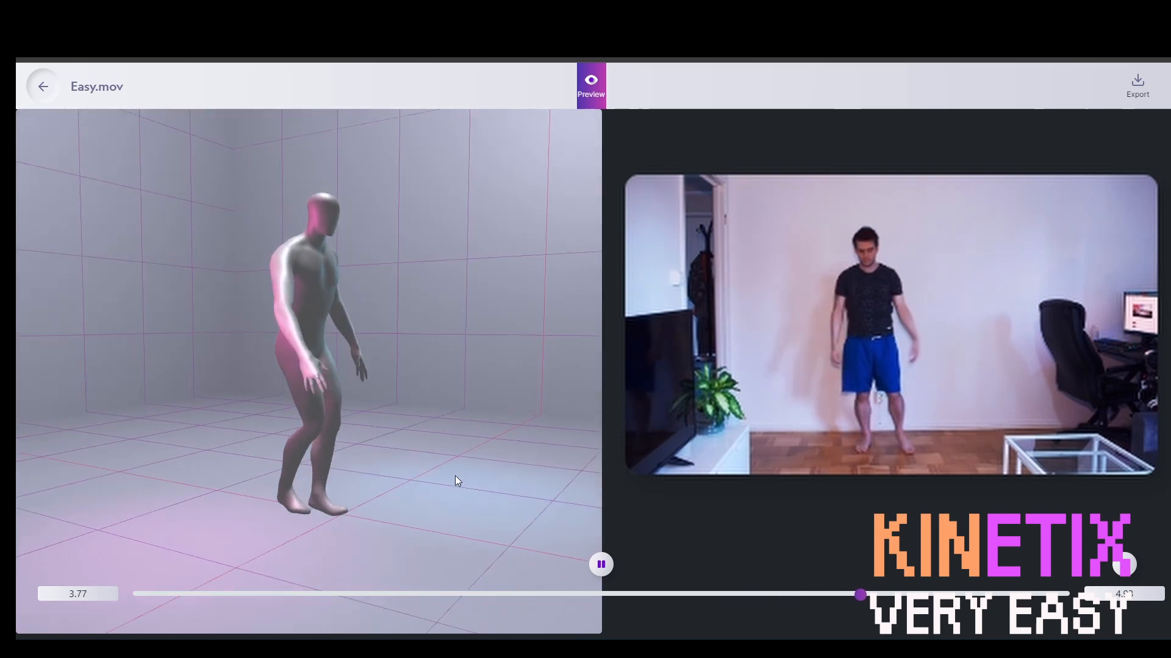
left_click_drag(858, 595, 319, 595)
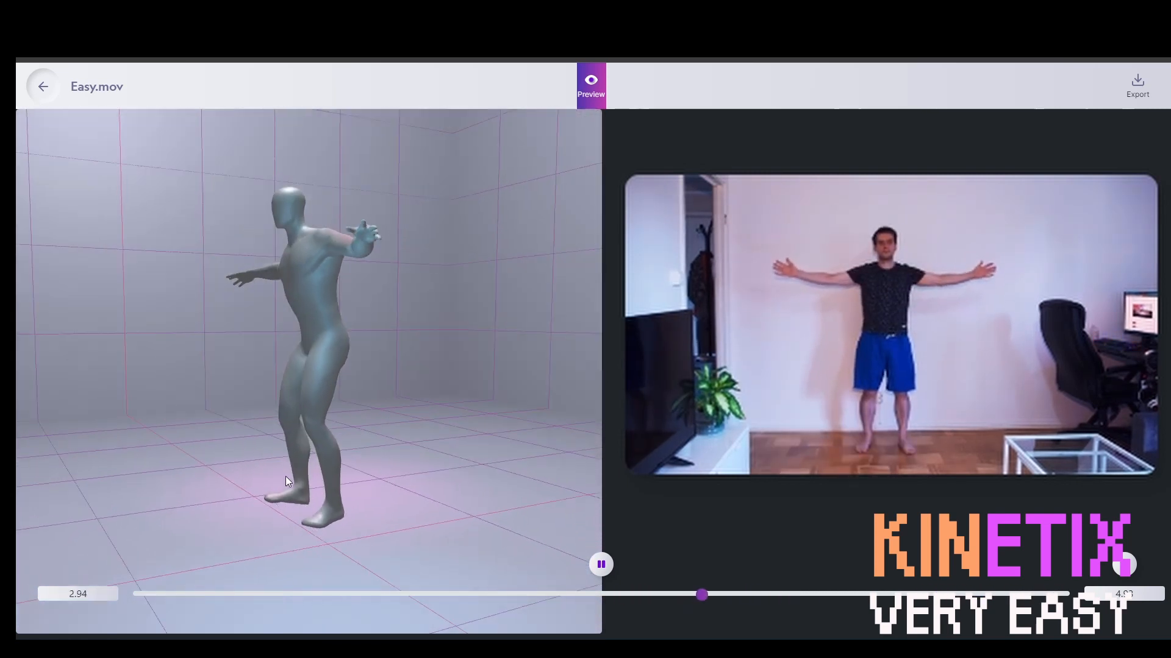
left_click_drag(701, 595, 156, 595)
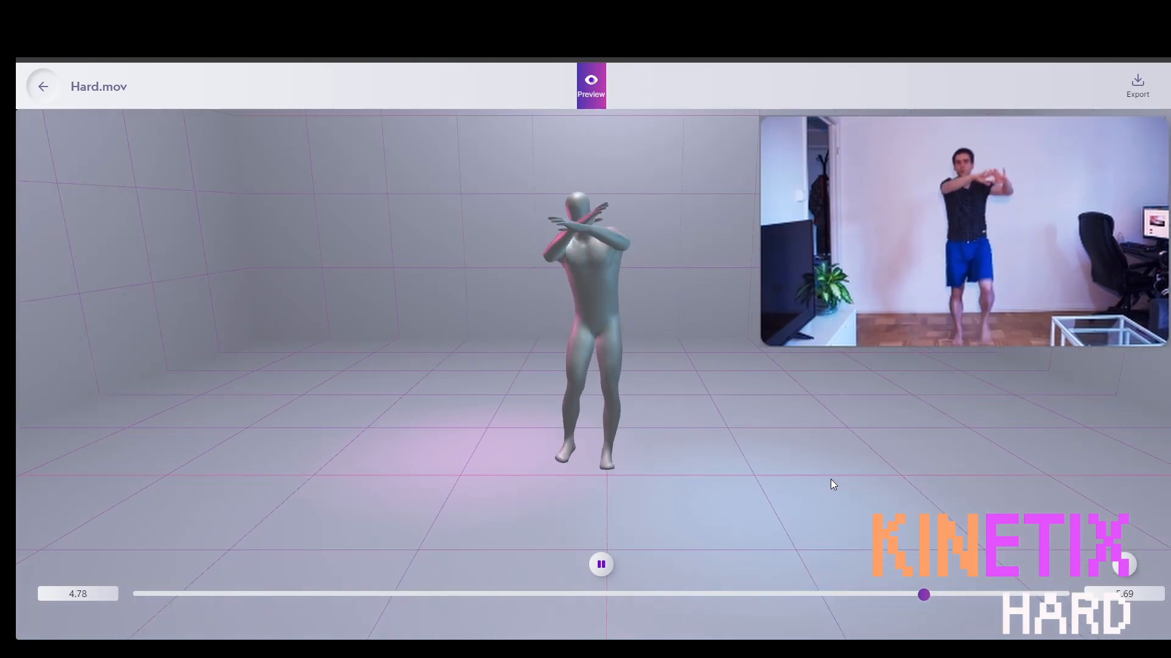
- Orbit around the kicking Hard.mov avatar from the side, then back to its front
left_click_drag(923, 595, 327, 595)
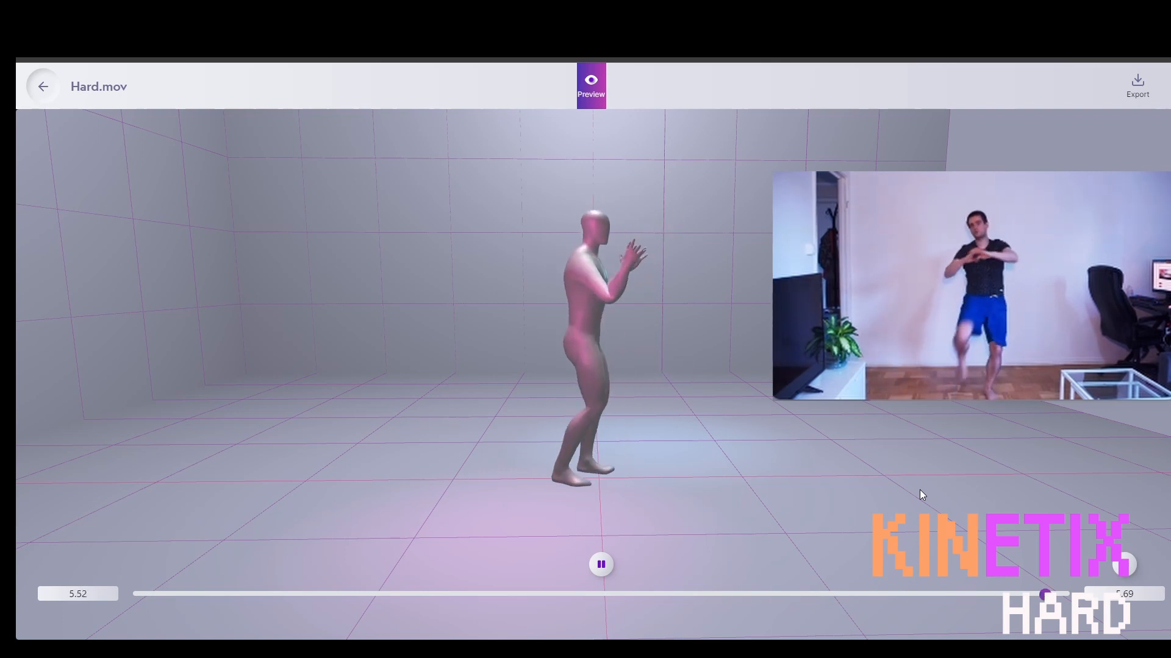
left_click_drag(1041, 595, 452, 595)
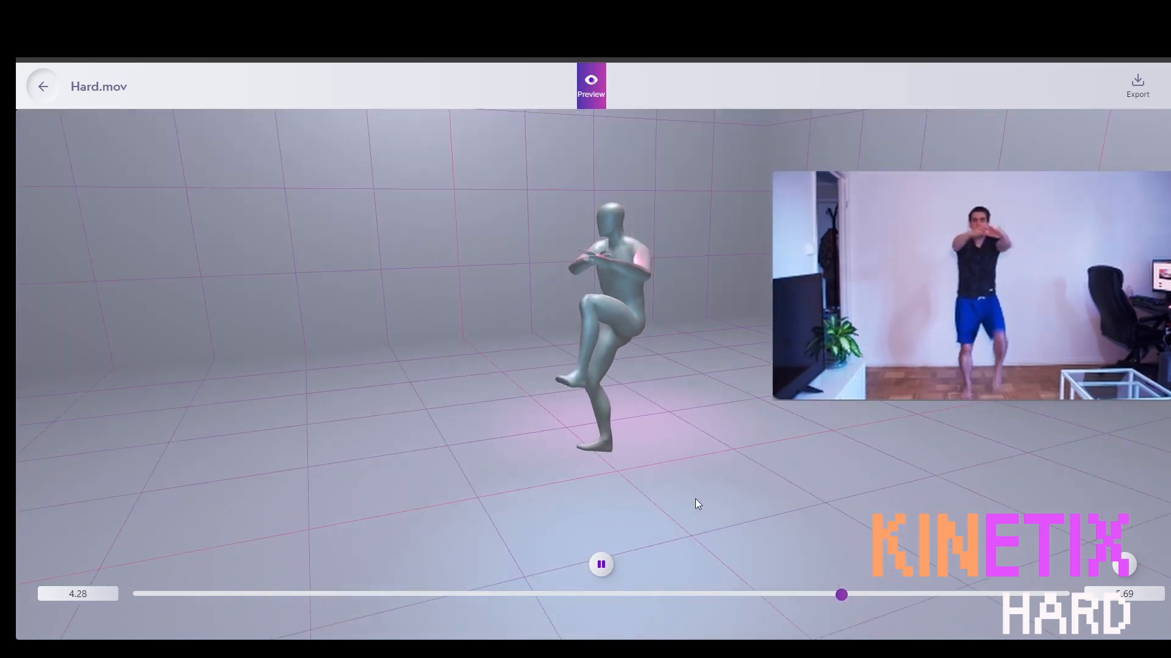
left_click_drag(842, 595, 249, 595)
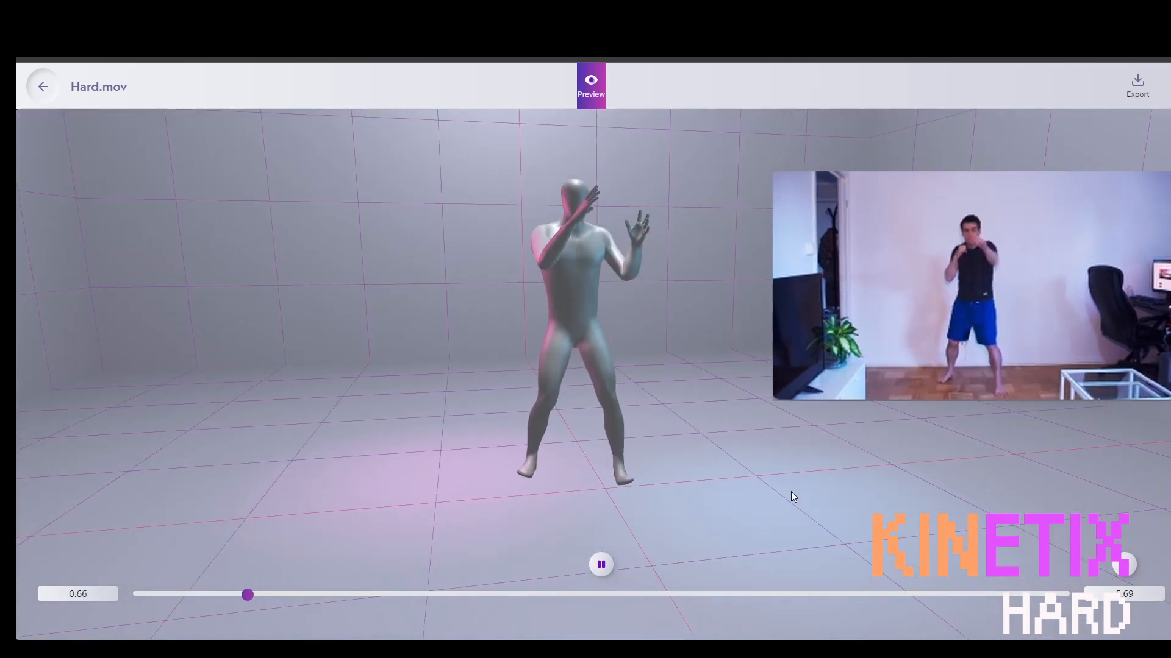